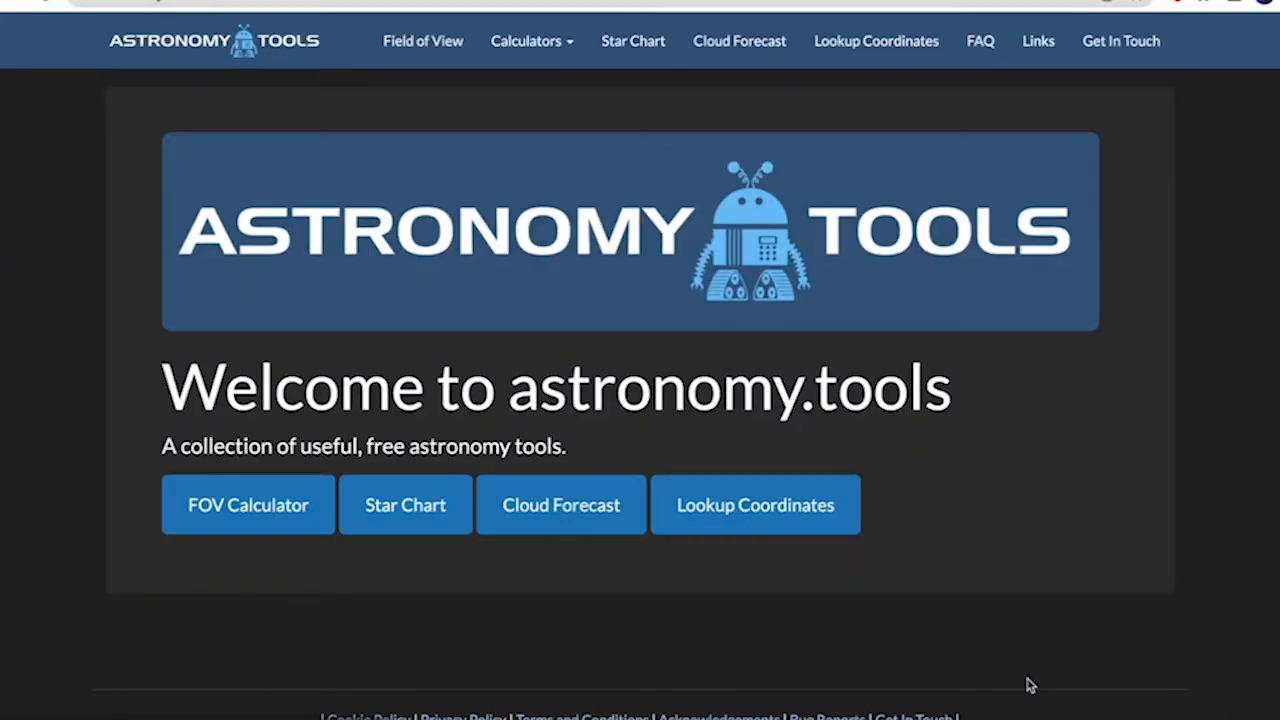
{"action": "mouse_move", "coordinate": [196, 532]}
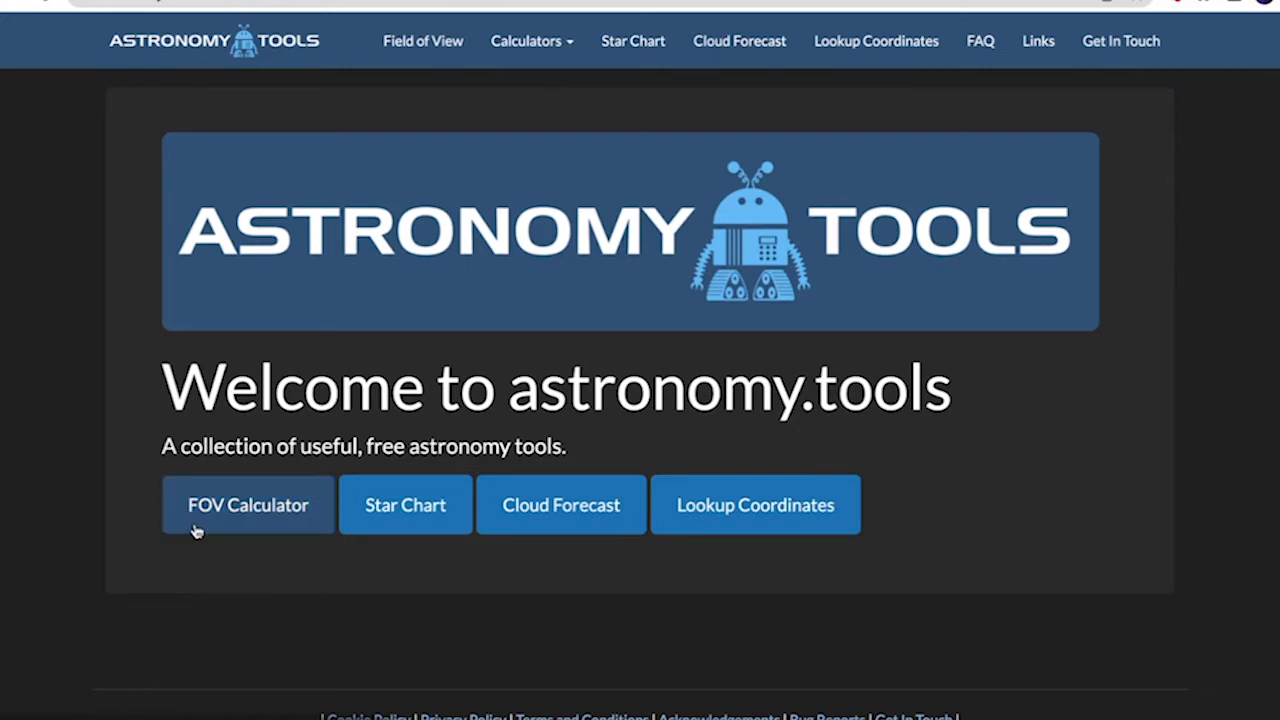
- Choose M42 Orion Nebula with scope focal length 360 mm and eyepiece focal length 25 mm
{"action": "left_click", "coordinate": [248, 504]}
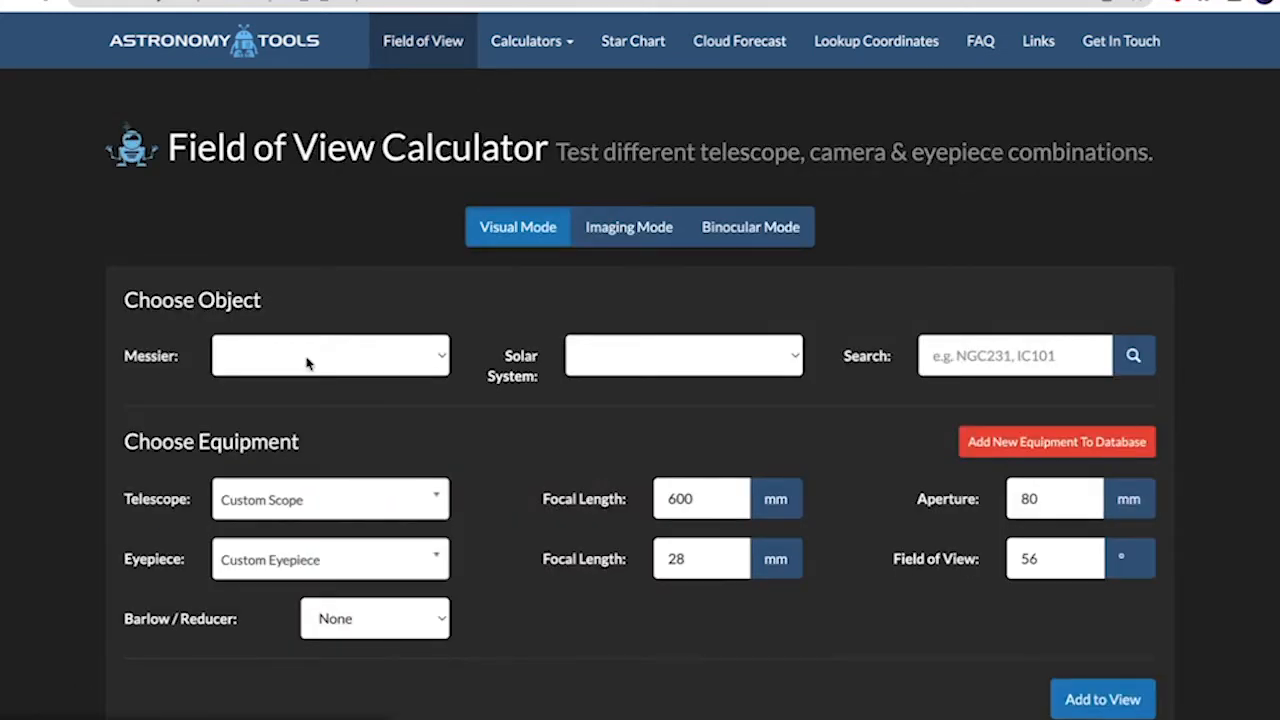
{"action": "left_click", "coordinate": [330, 356]}
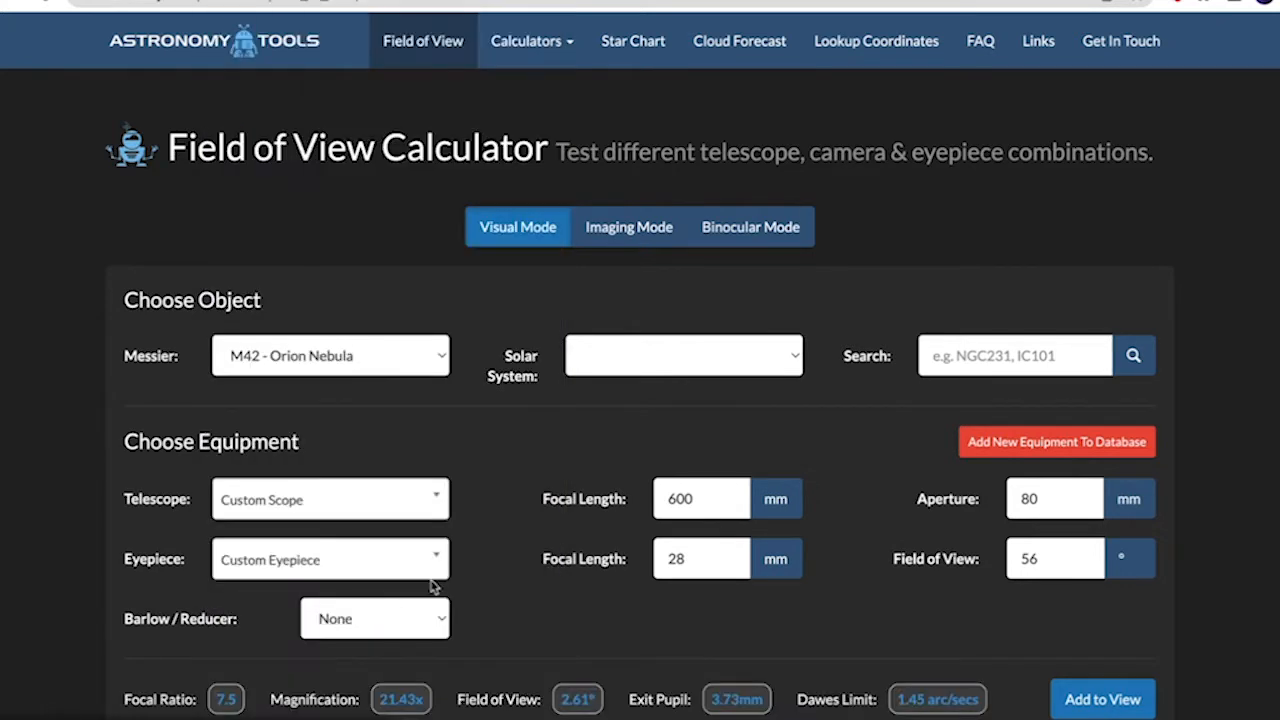
{"action": "left_click", "coordinate": [700, 498]}
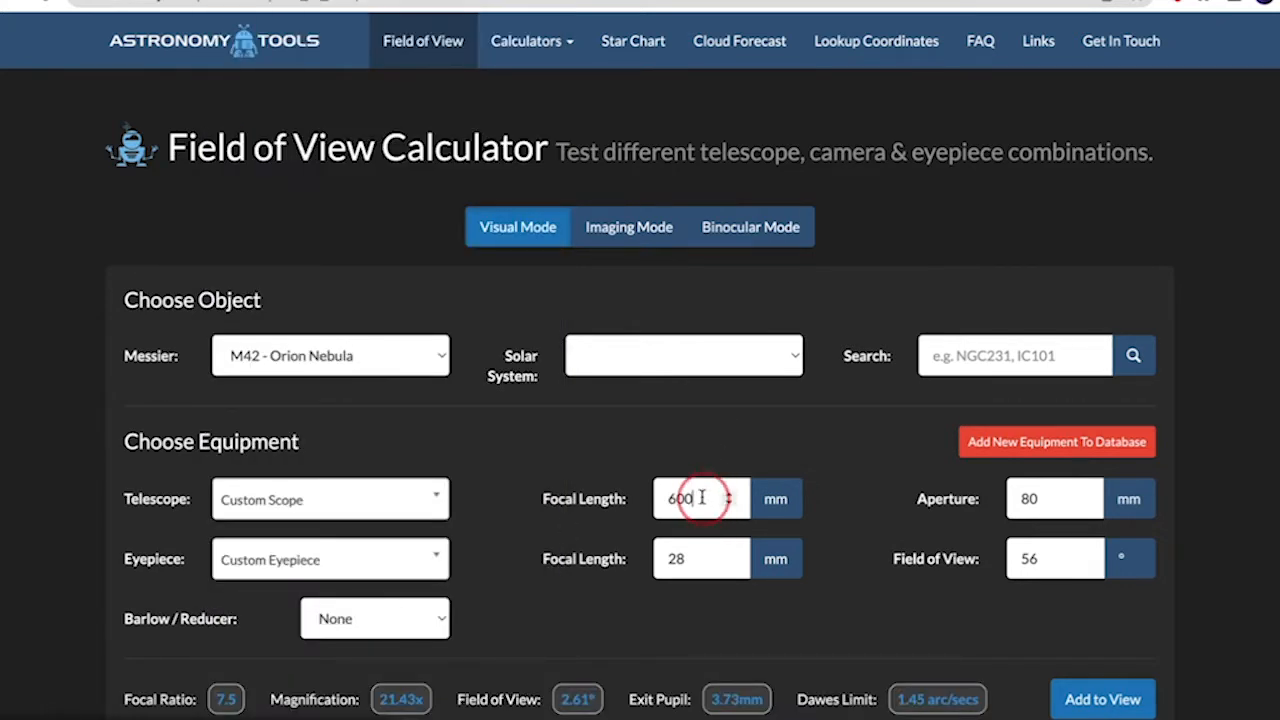
{"action": "type", "text": "360"}
{"action": "left_click", "coordinate": [1054, 500]}
{"action": "type", "text": "61"}
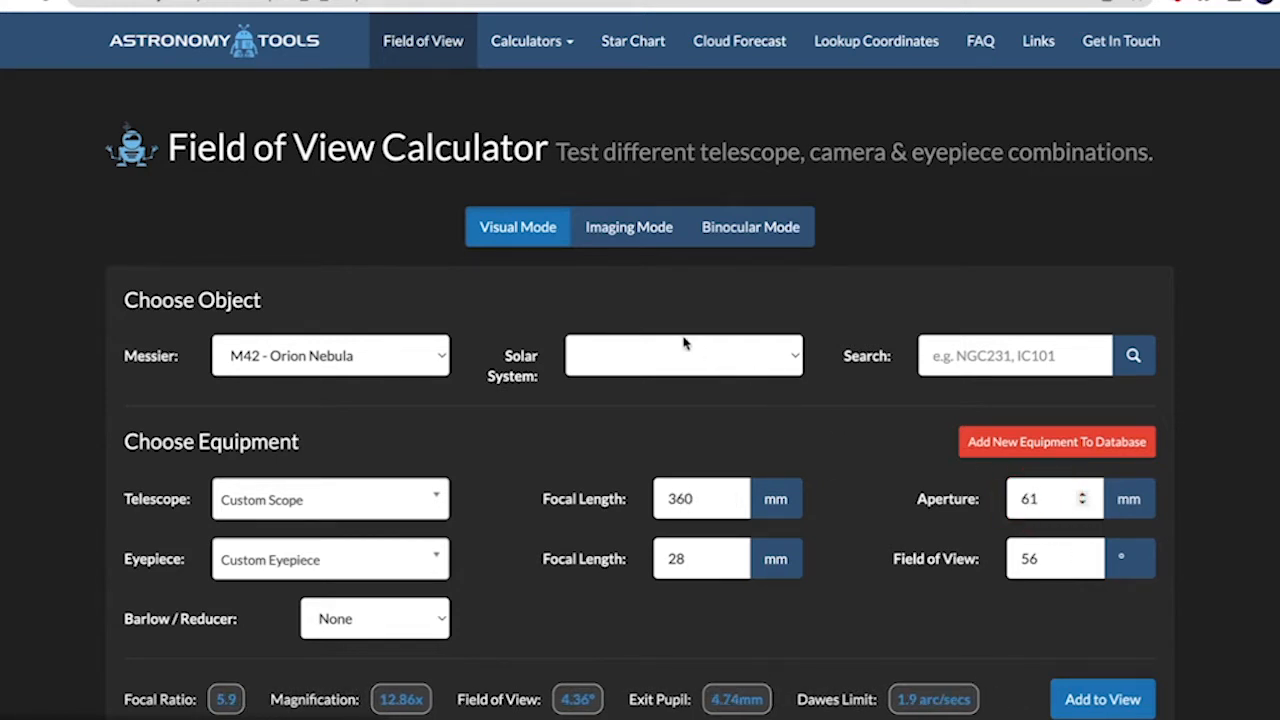
{"action": "left_click", "coordinate": [700, 558]}
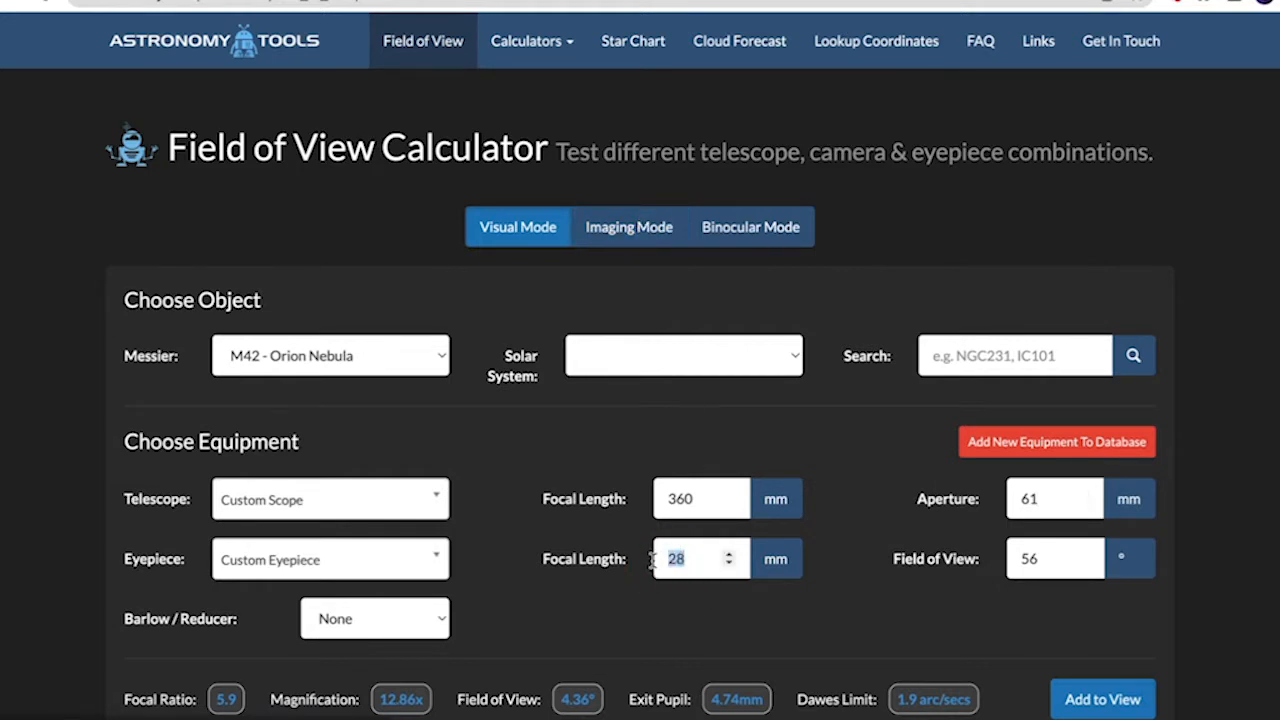
{"action": "type", "text": "25"}
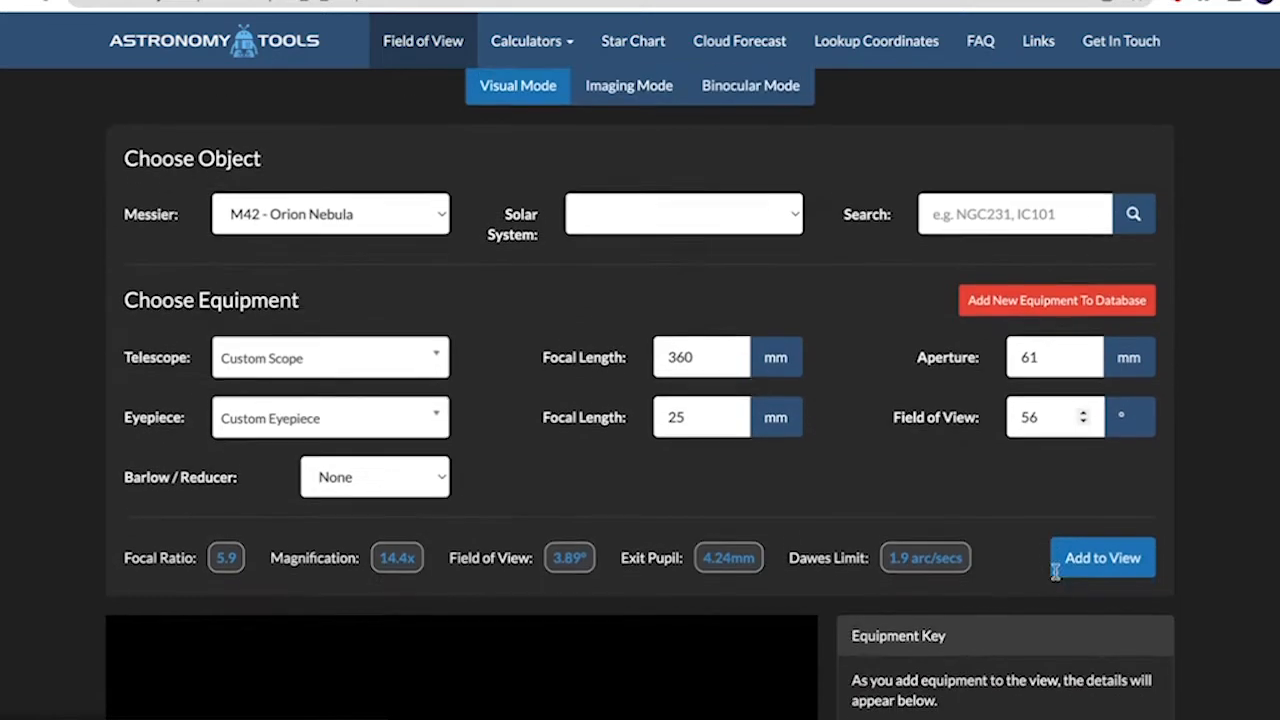
- Add the 61 mm scope and 25 mm eyepiece to the view and inspect the 14x Orion Nebula framing
{"action": "left_click", "coordinate": [1100, 556]}
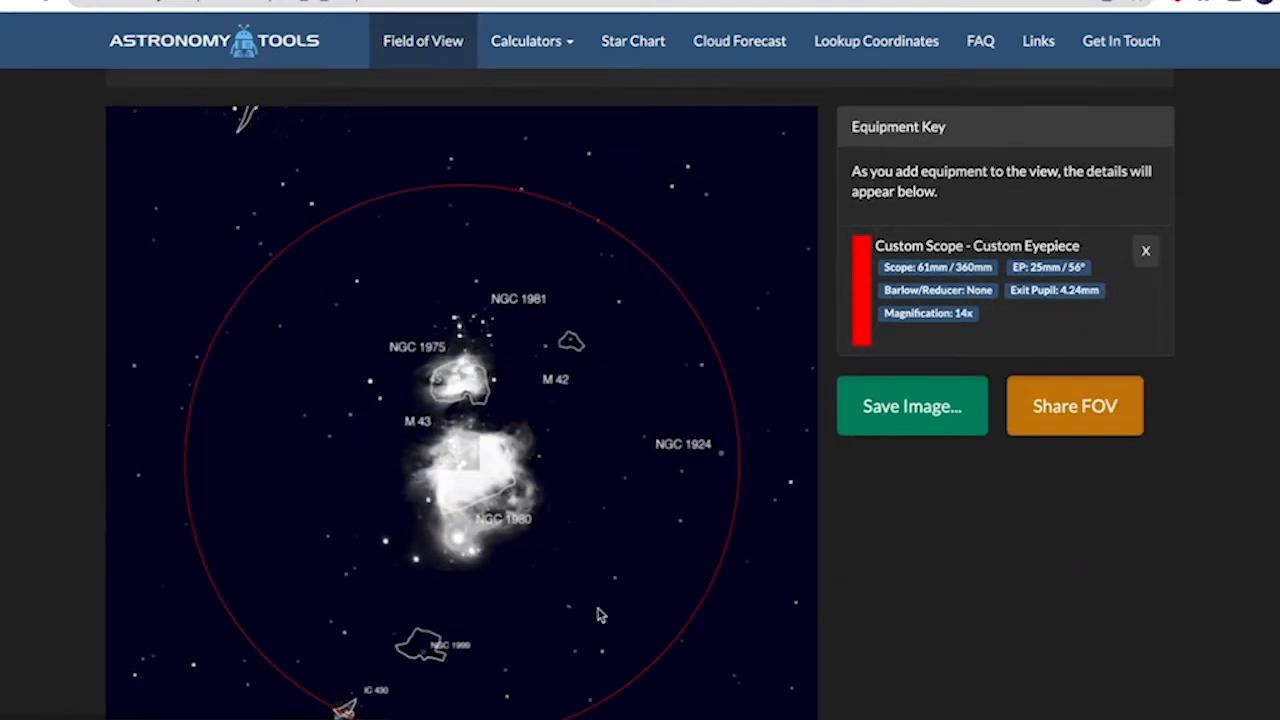
{"action": "mouse_move", "coordinate": [584, 432]}
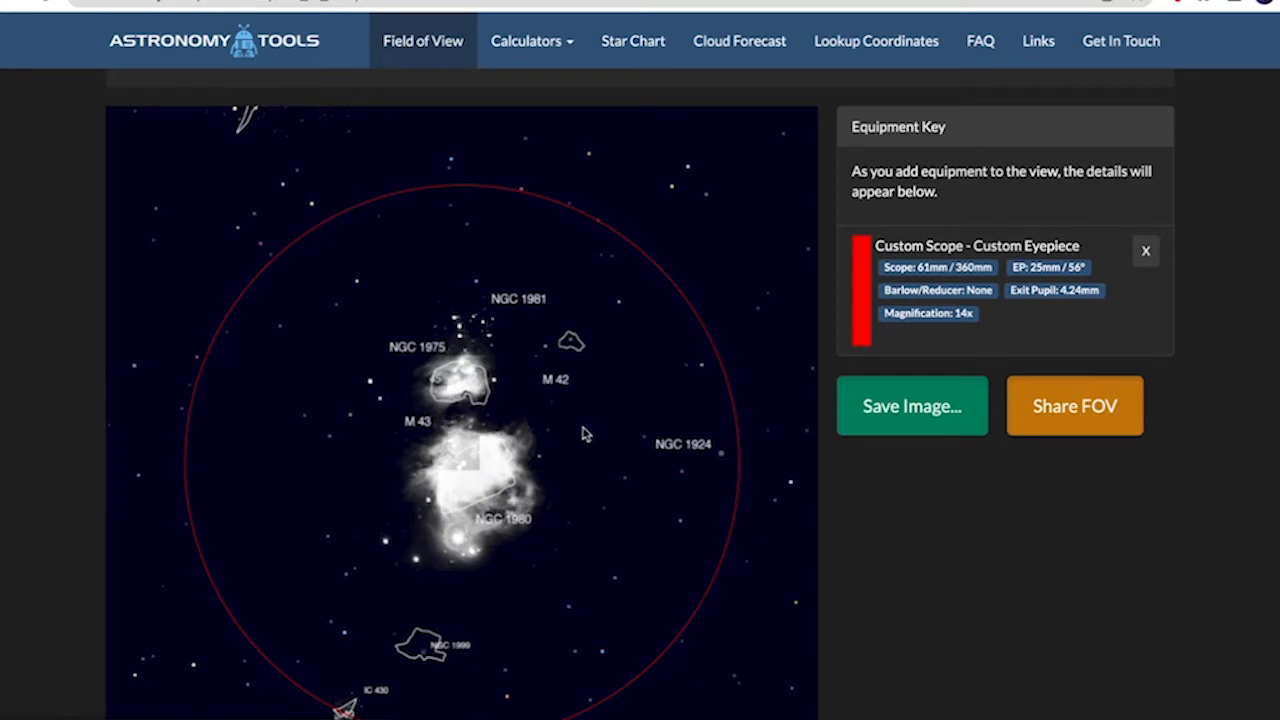
{"action": "mouse_move", "coordinate": [198, 648]}
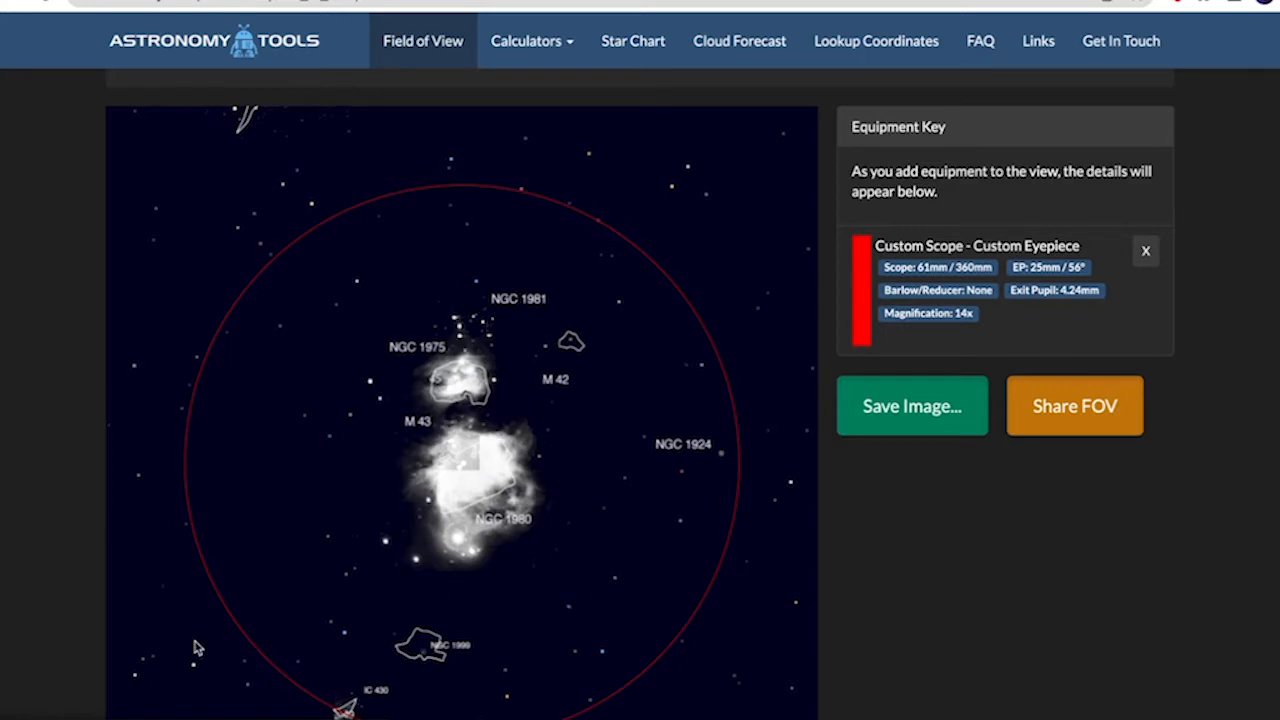
{"action": "scroll", "scroll_direction": "down", "scroll_amount": 3}
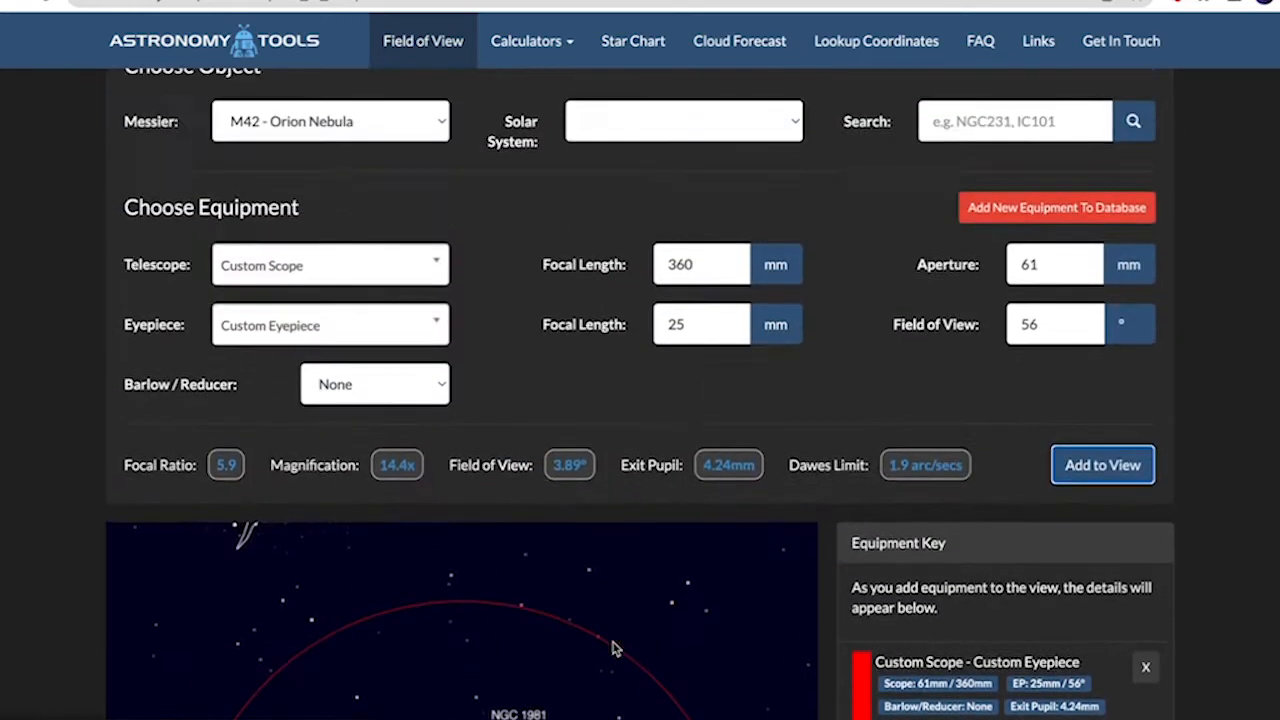
{"action": "scroll", "scroll_direction": "up", "scroll_amount": 3}
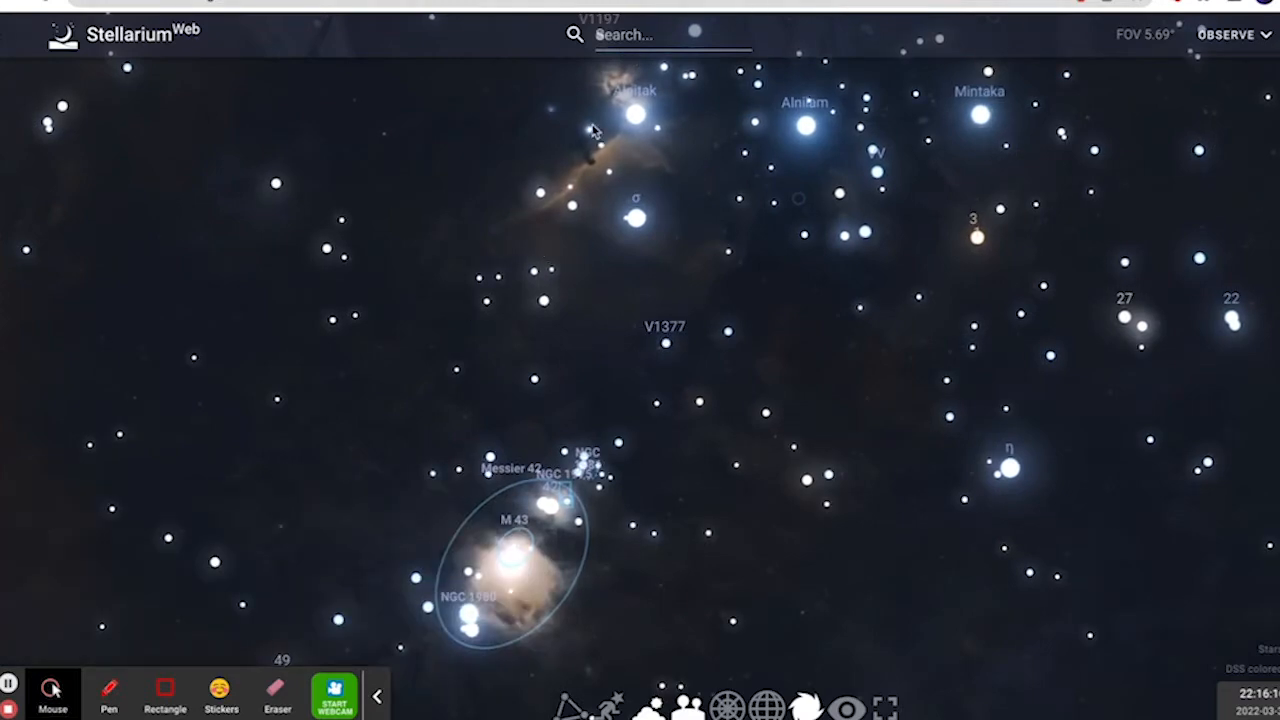
- Zoom out to the whole sky and turn the view east toward Arcturus, ready to search
{"action": "scroll", "scroll_direction": "down", "scroll_amount": 3}
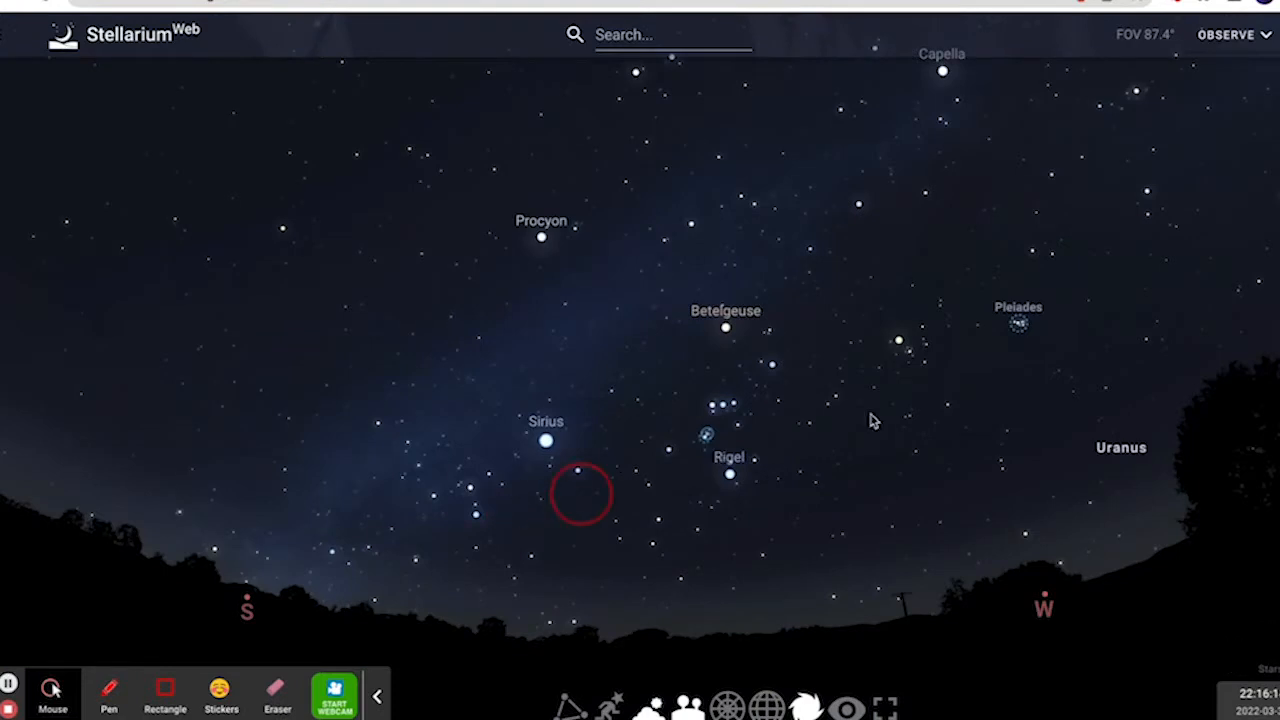
{"action": "left_click_drag", "start_coordinate": [872, 420], "coordinate": [1050, 352]}
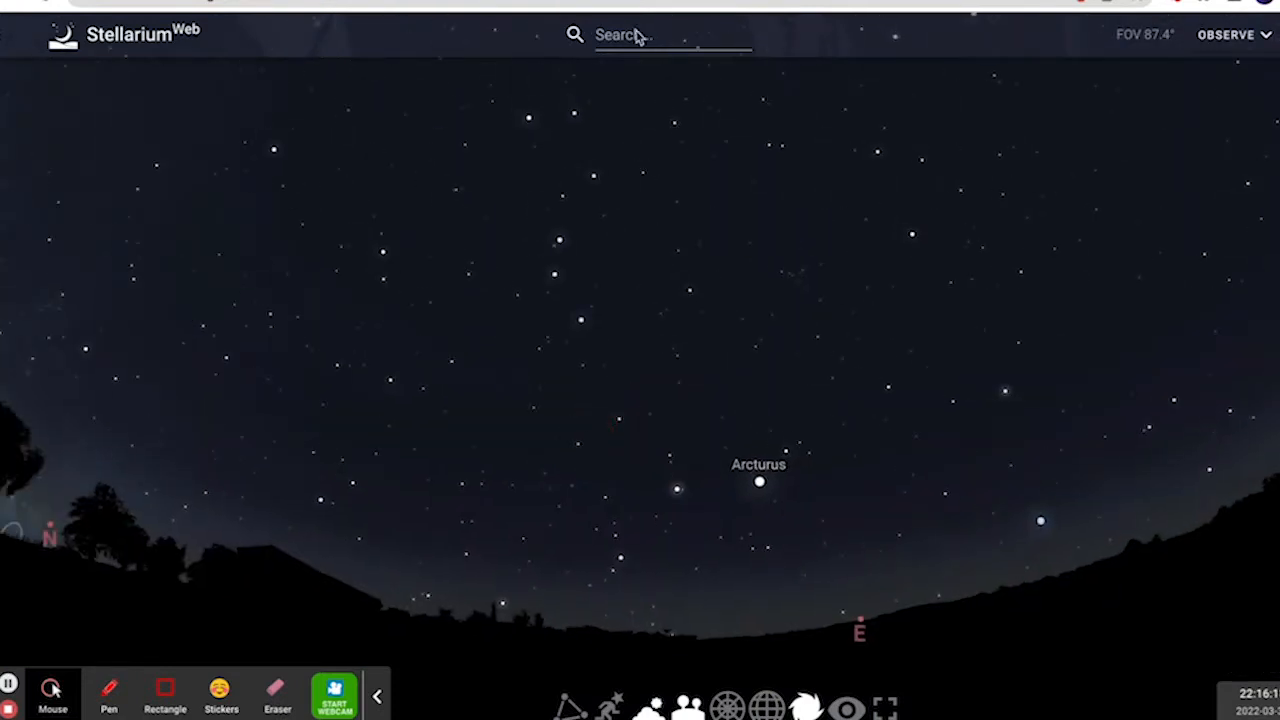
{"action": "left_click", "coordinate": [660, 34]}
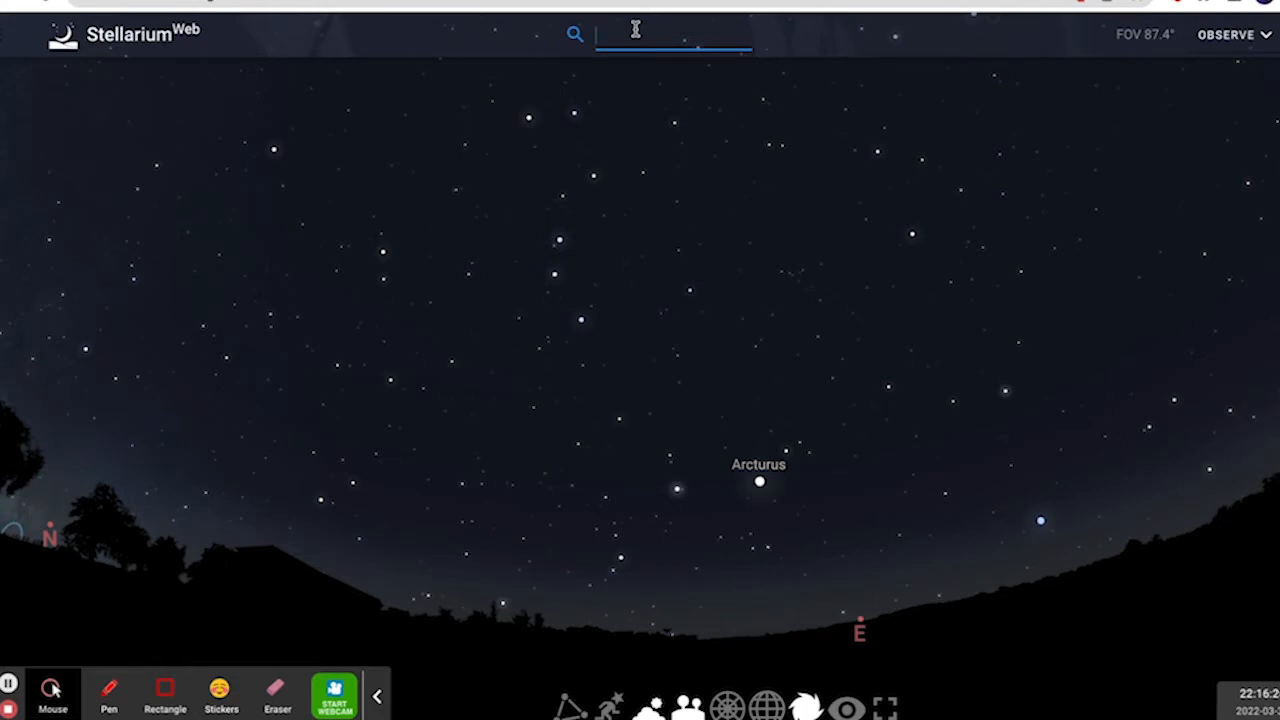
{"action": "mouse_move", "coordinate": [798, 94]}
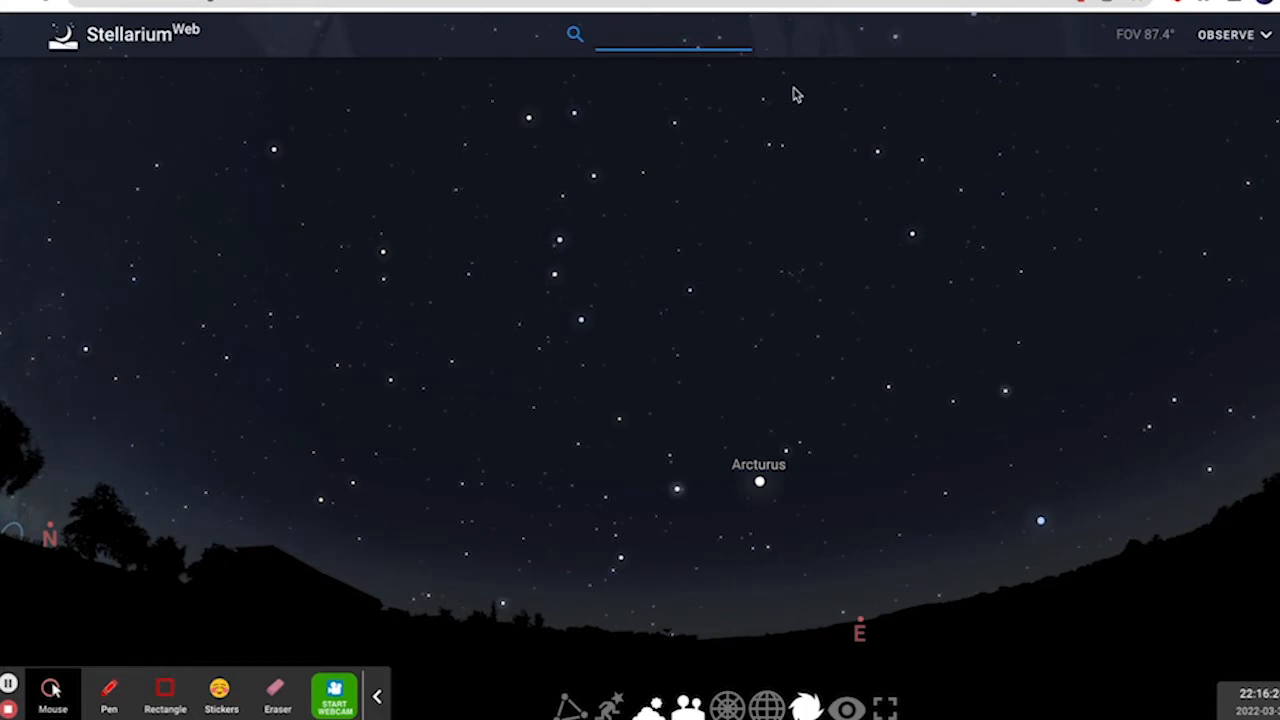
- Search for M51, then the Great Orion Nebula, and pan around M42 among Orion's stars
{"action": "left_click", "coordinate": [672, 34]}
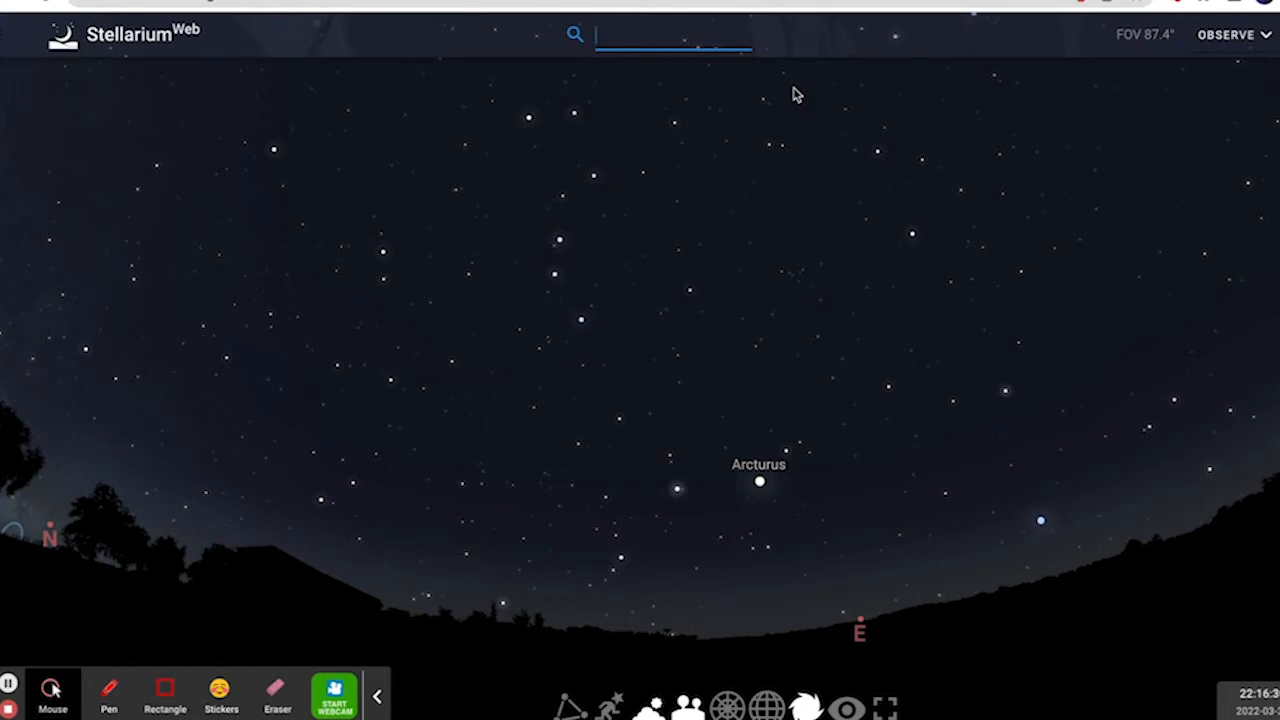
{"action": "type", "text": "m51"}
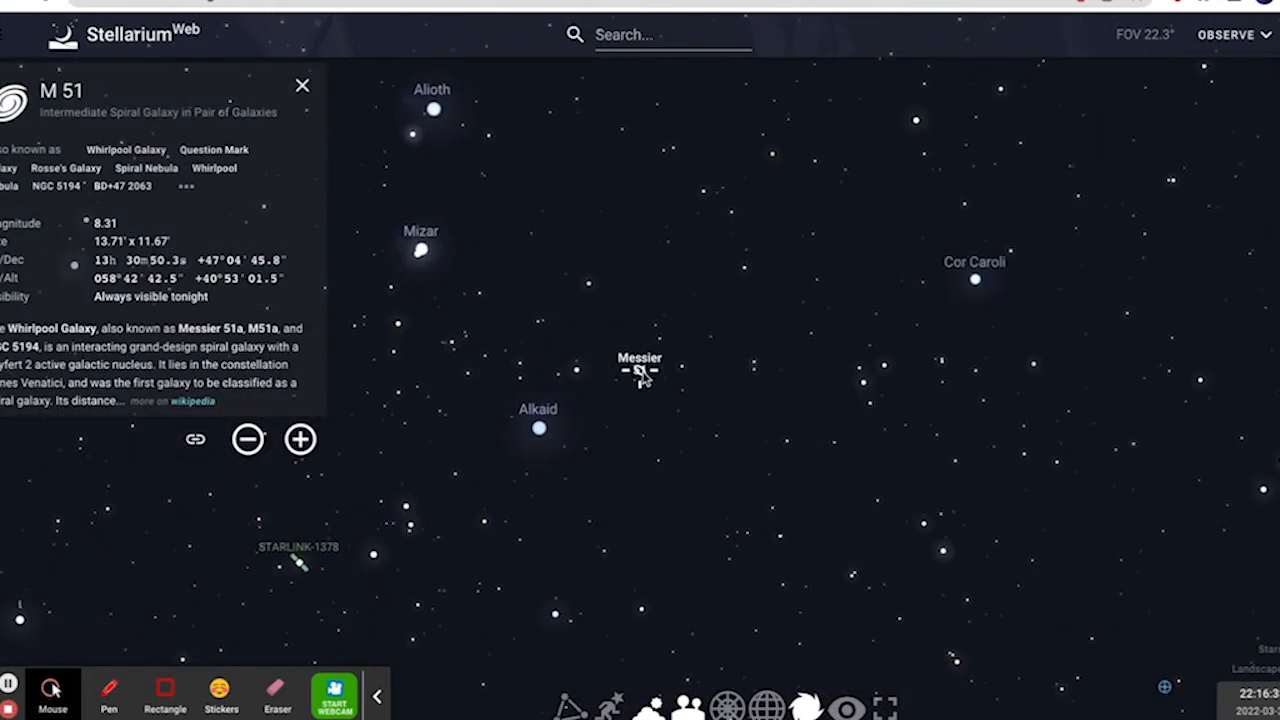
{"action": "mouse_move", "coordinate": [752, 248]}
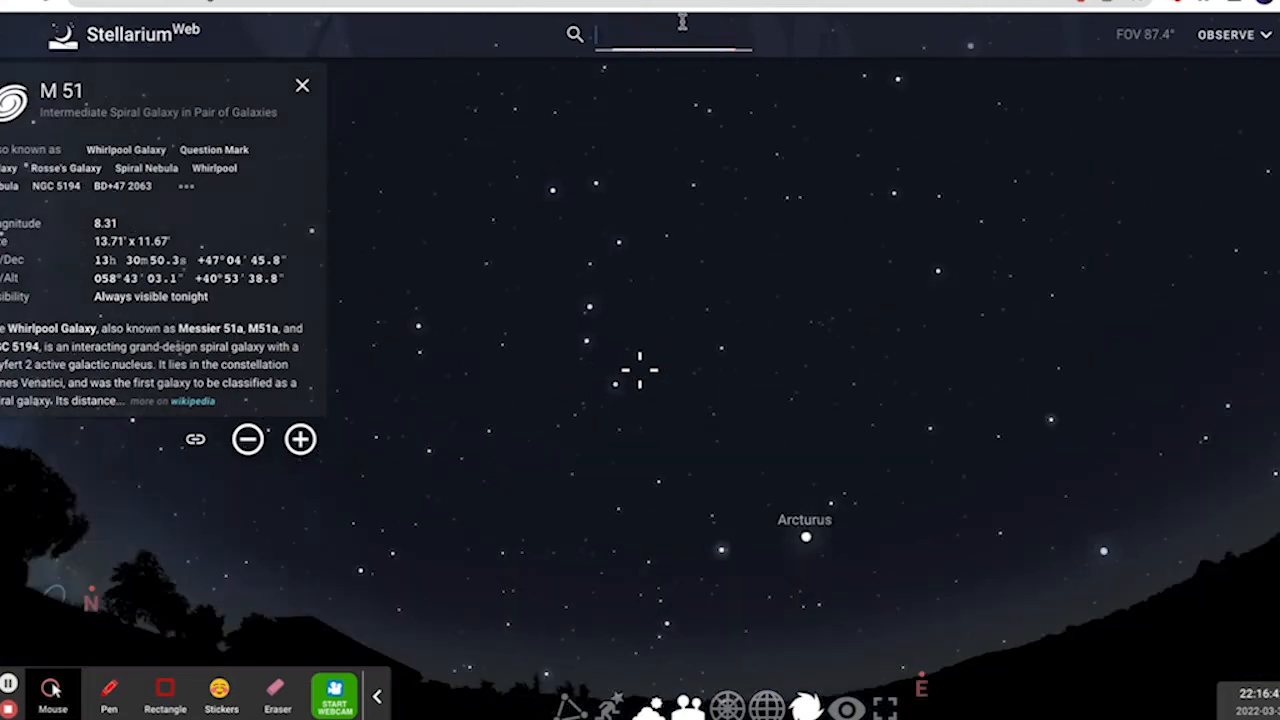
{"action": "type", "text": "orion"}
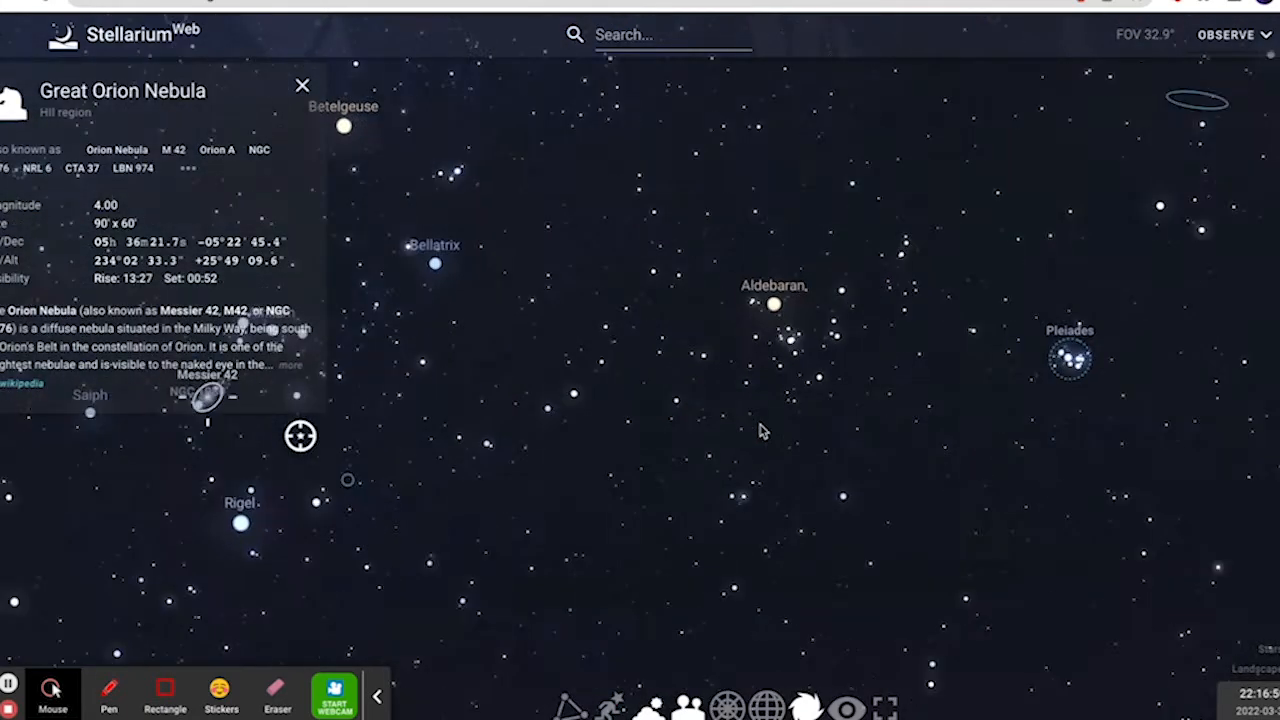
{"action": "scroll", "scroll_direction": "down", "scroll_amount": 3}
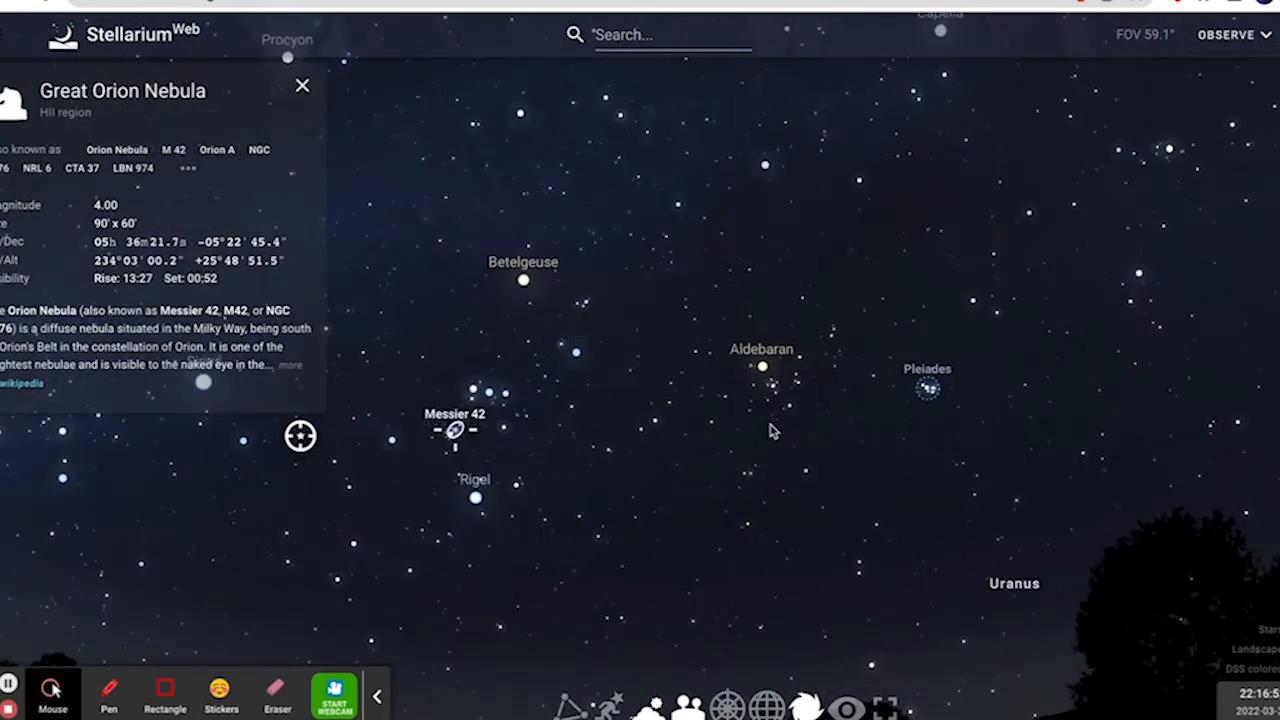
{"action": "left_click_drag", "start_coordinate": [772, 430], "coordinate": [600, 370]}
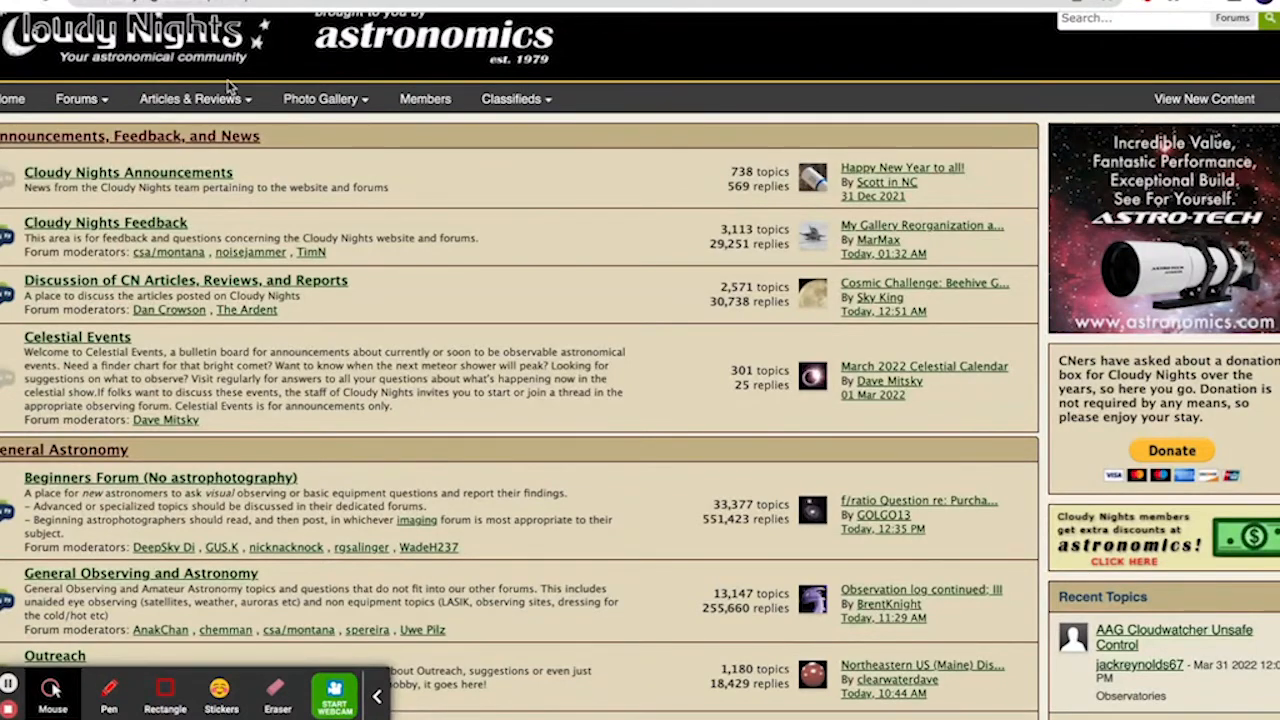
{"action": "mouse_move", "coordinate": [332, 320]}
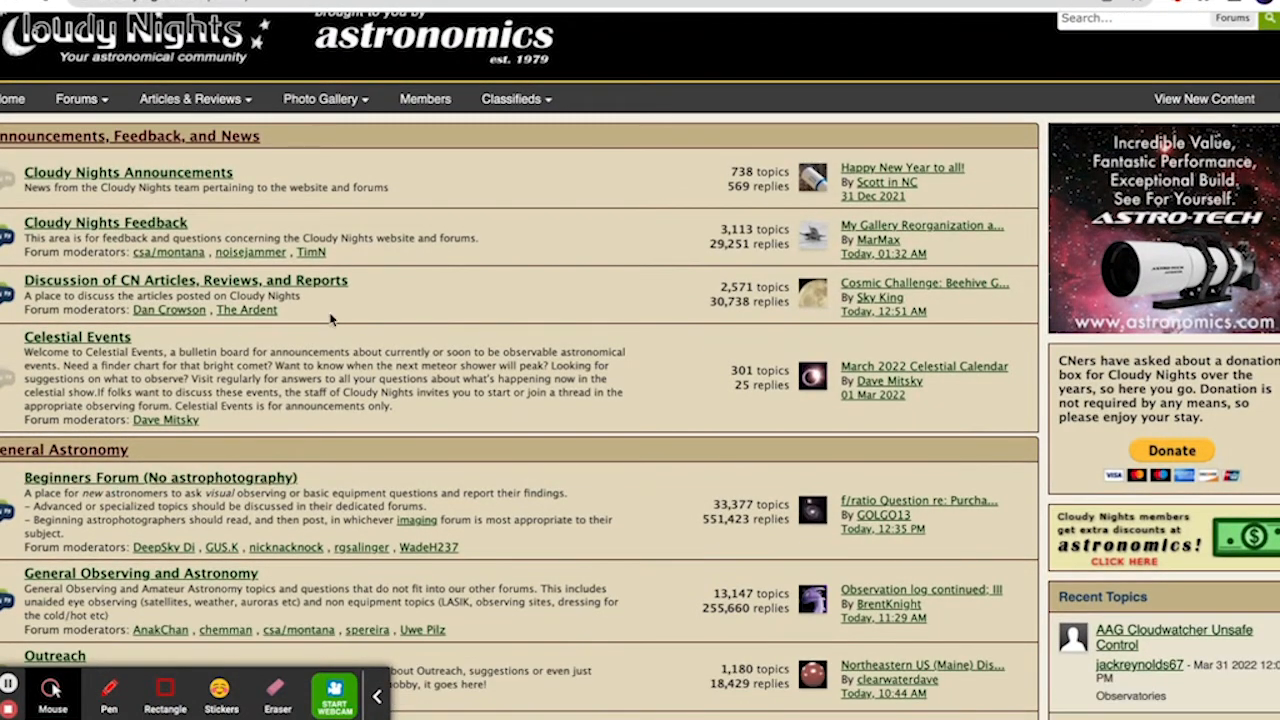
{"action": "mouse_move", "coordinate": [170, 470]}
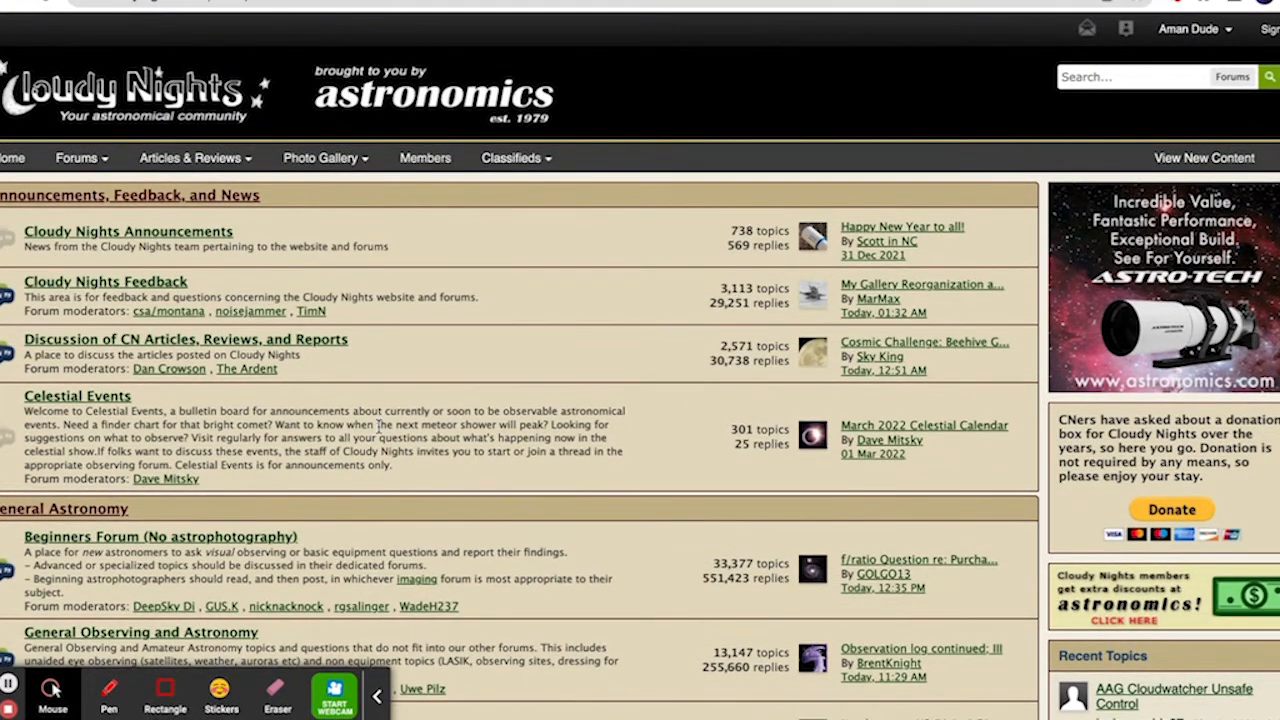
{"action": "scroll", "scroll_direction": "down", "scroll_amount": 3}
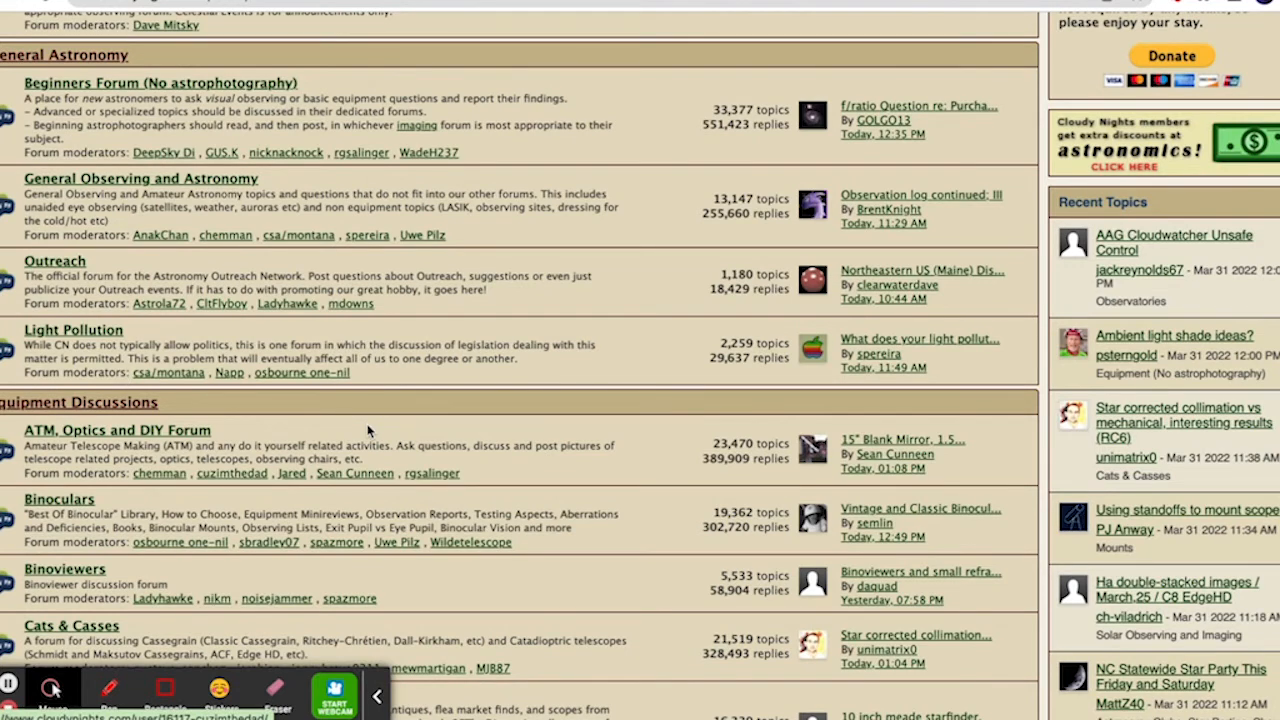
{"action": "scroll", "scroll_direction": "down", "scroll_amount": 3}
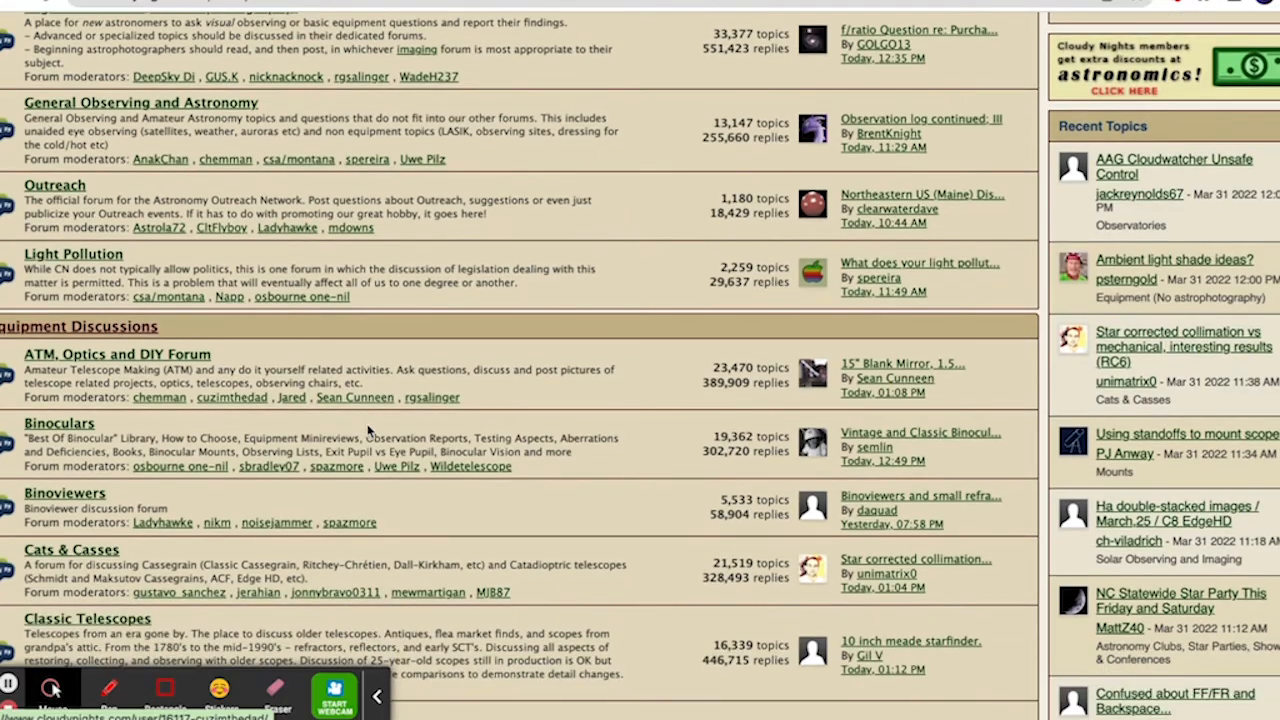
{"action": "scroll", "scroll_direction": "down", "scroll_amount": 3}
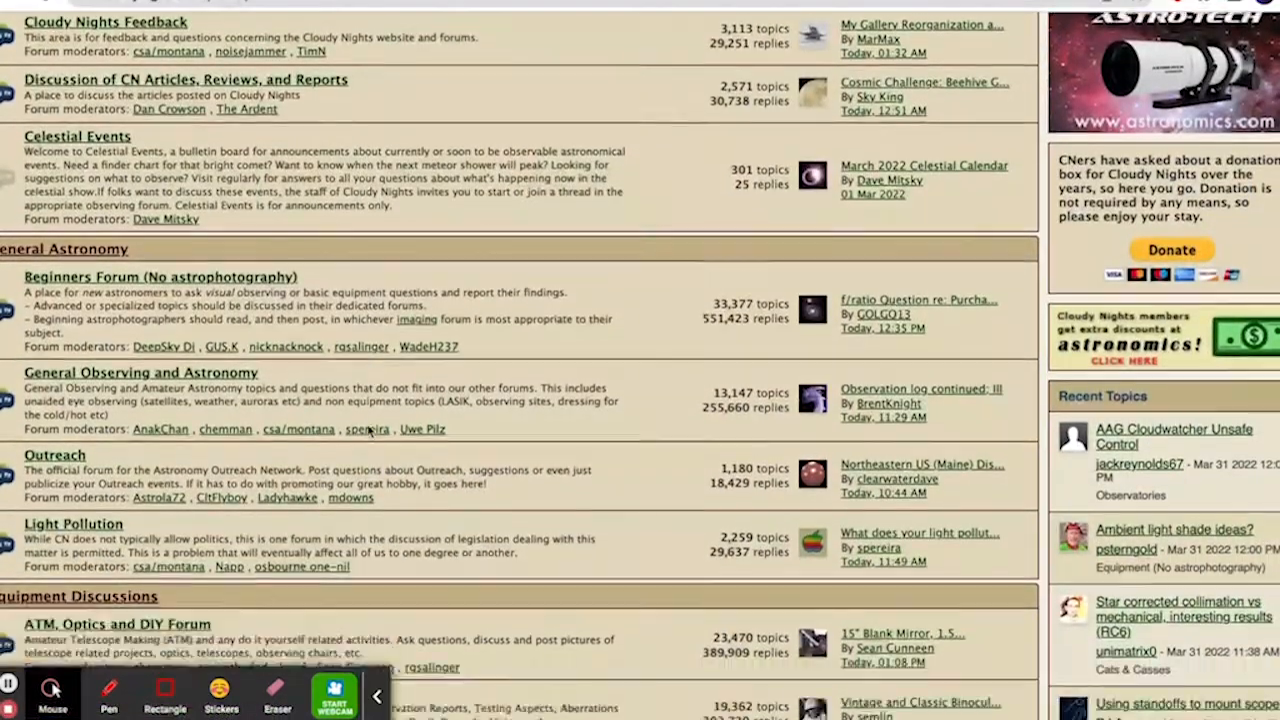
{"action": "scroll", "scroll_direction": "down", "scroll_amount": 3}
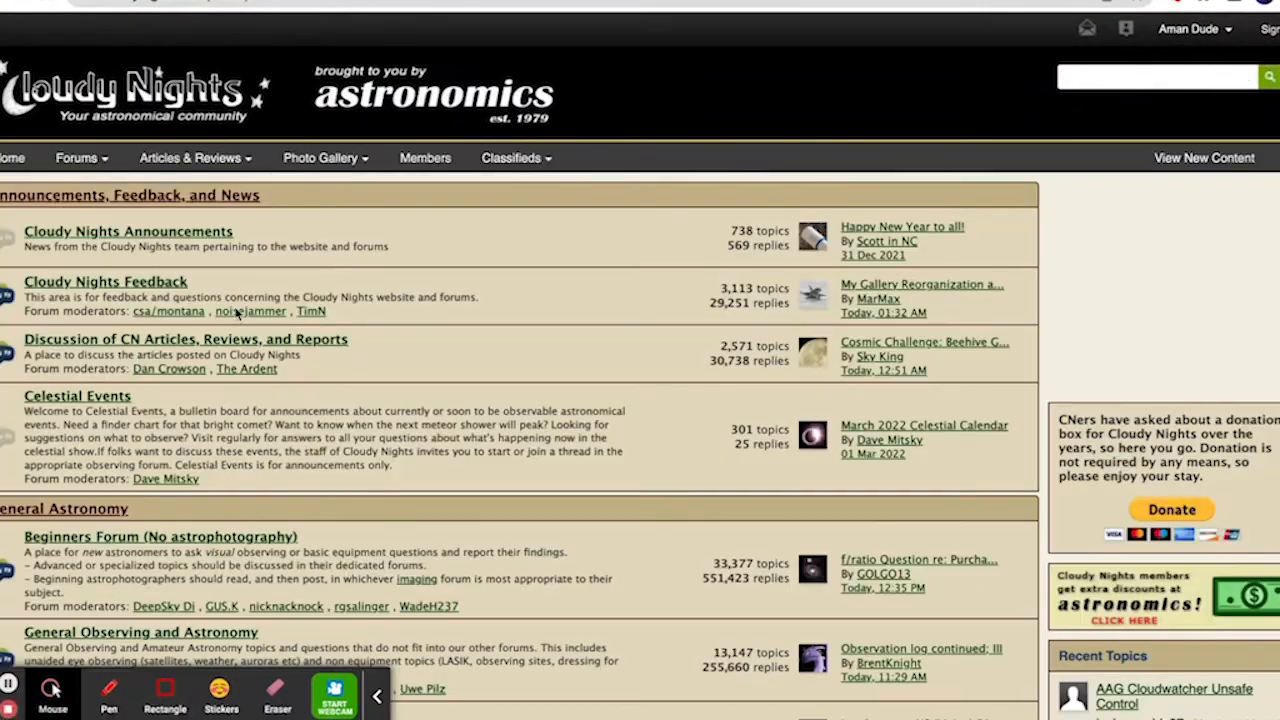
{"action": "scroll", "scroll_direction": "down", "scroll_amount": 3}
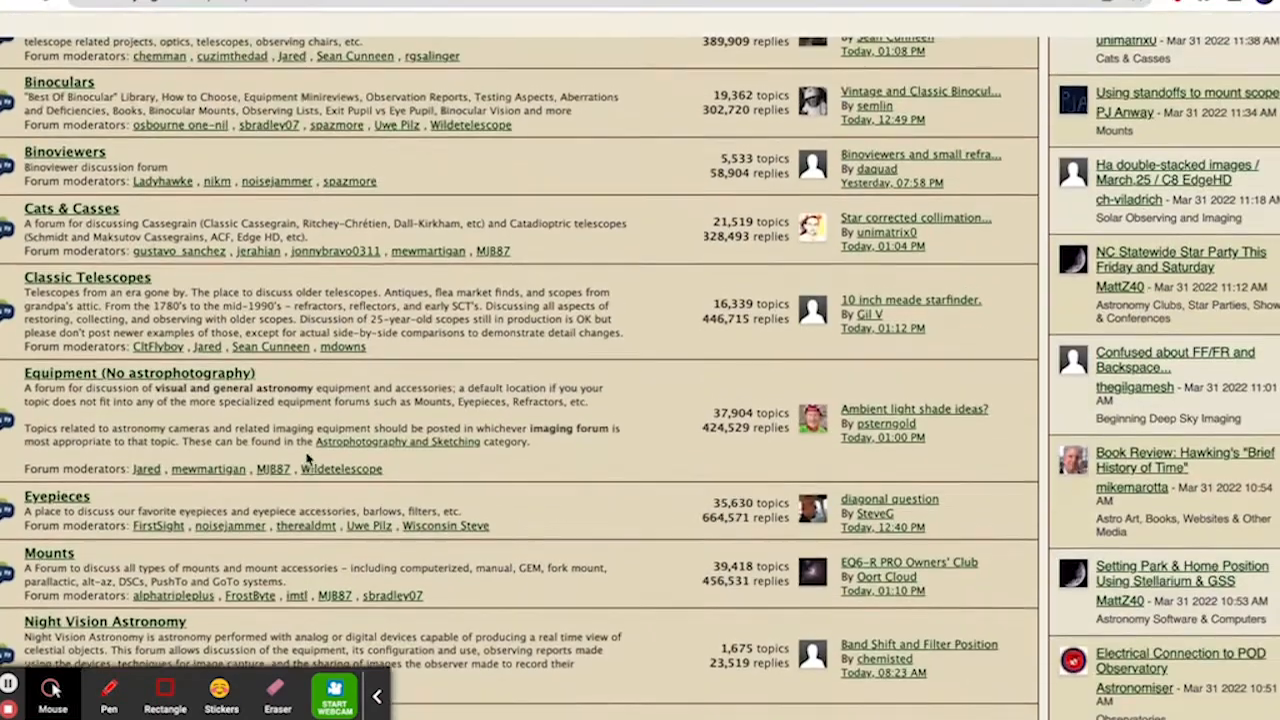
{"action": "scroll", "scroll_direction": "down", "scroll_amount": 3}
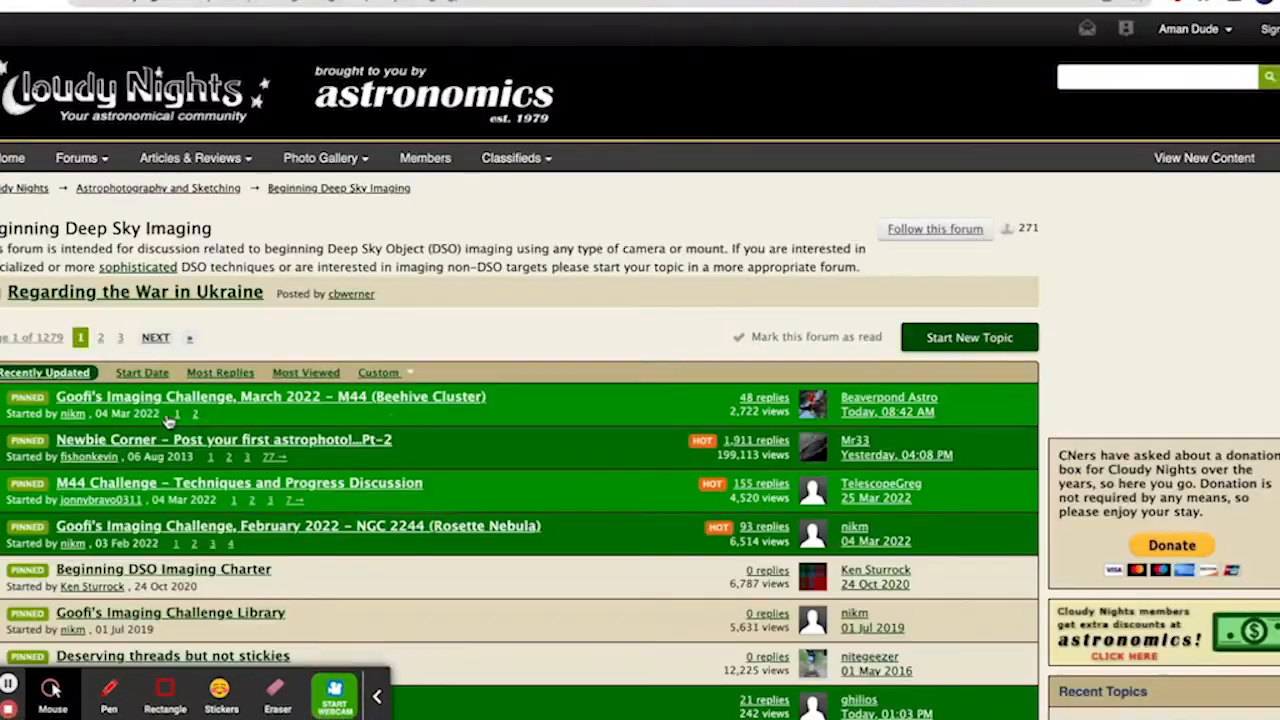
- Scroll the Beginning Deep Sky Imaging topic list to the recent stacking and guiding threads
{"action": "scroll", "scroll_direction": "down", "scroll_amount": 3}
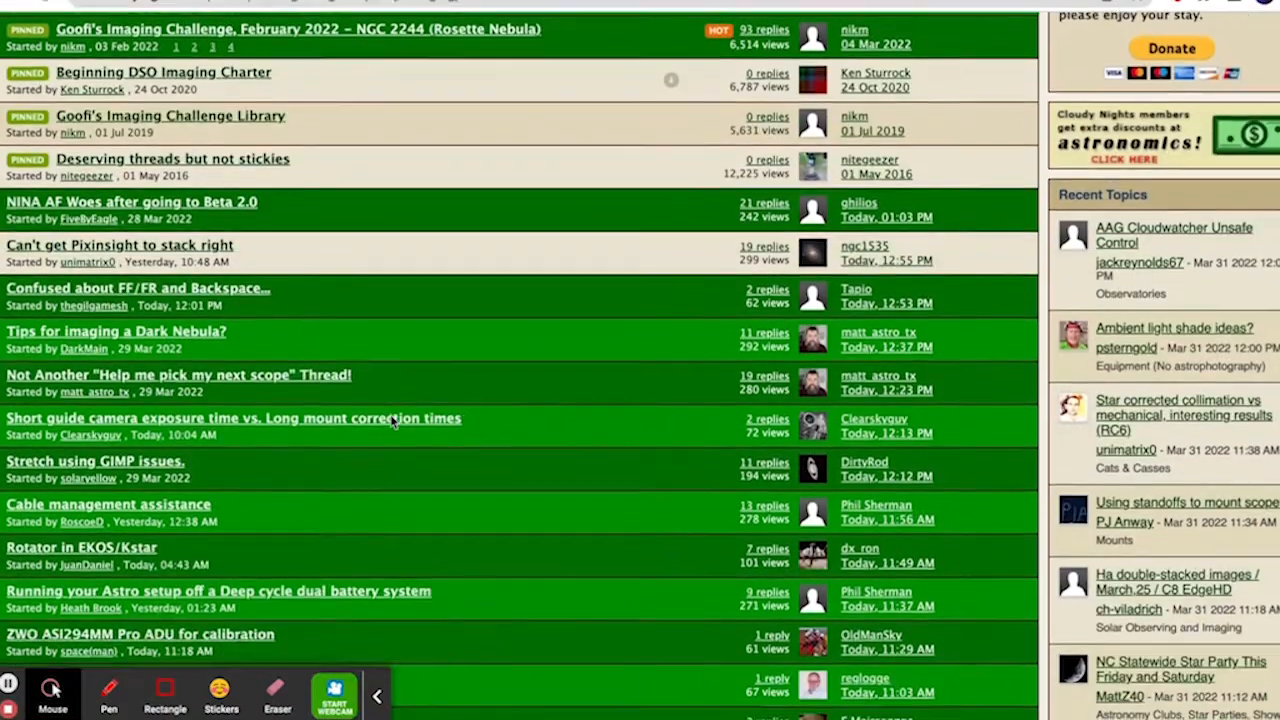